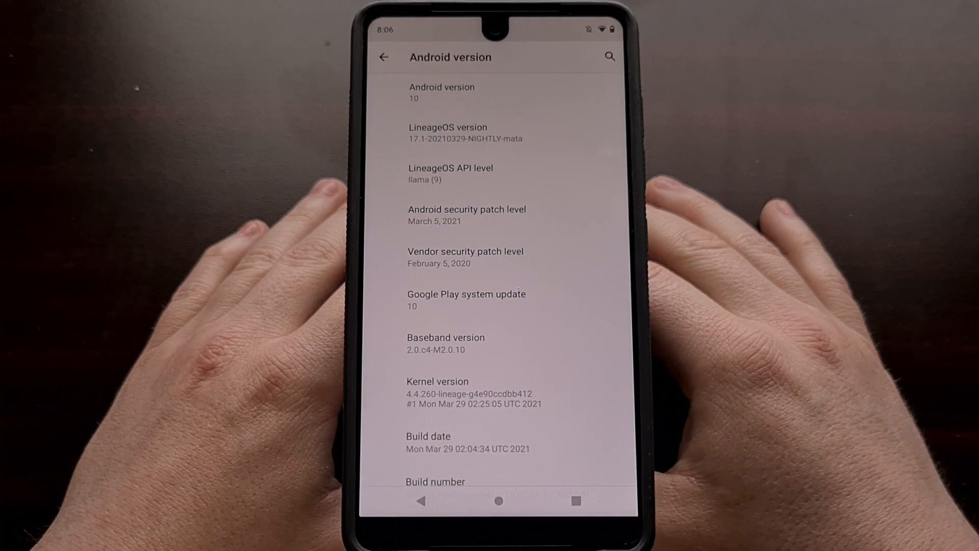
# - Search Google for 'lineageos download' via the suggestion list
pyautogui.scroll(3)
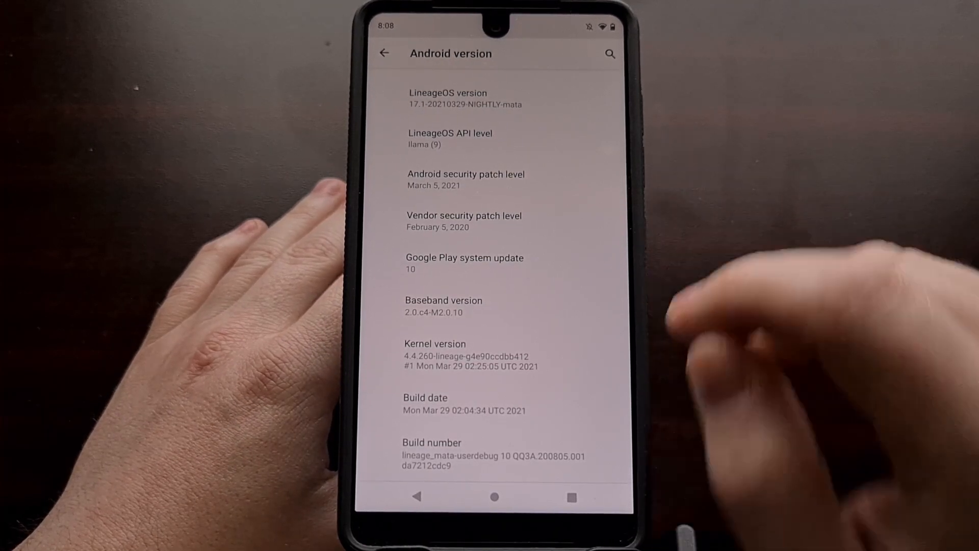
pyautogui.click(494, 497)
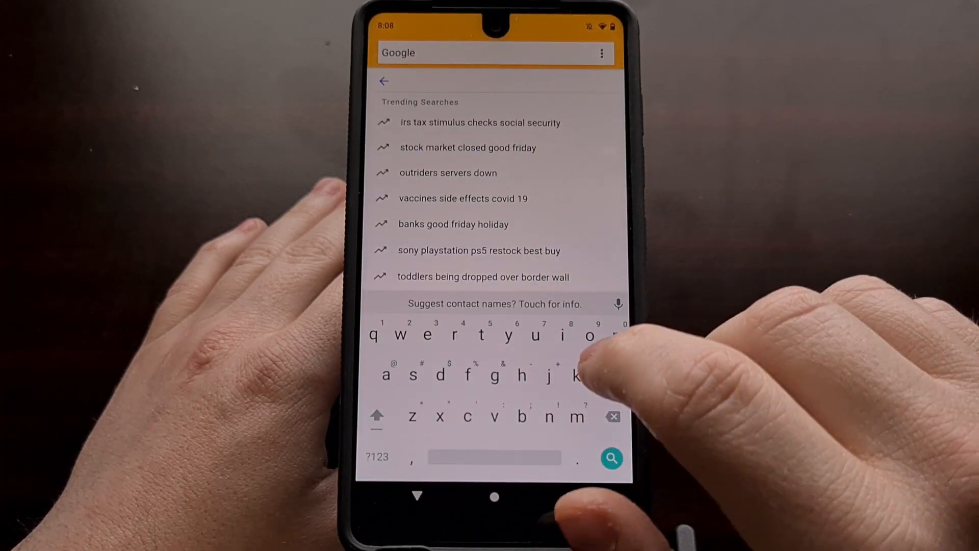
pyautogui.write('lineag')
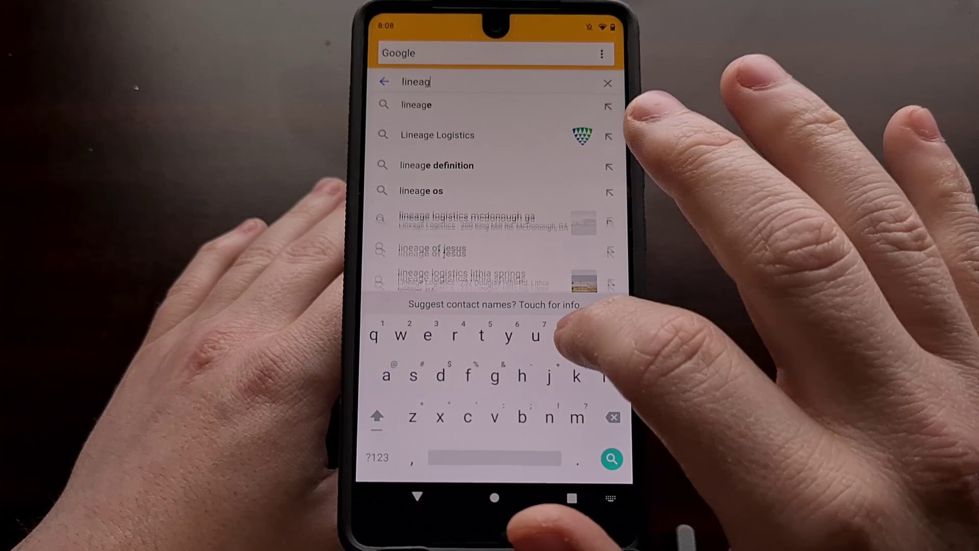
pyautogui.write('os')
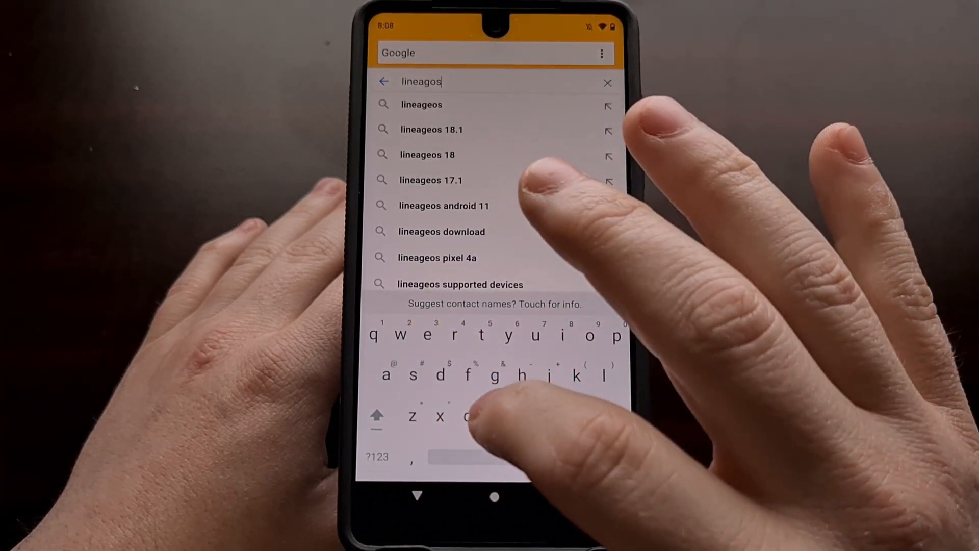
pyautogui.write('v')
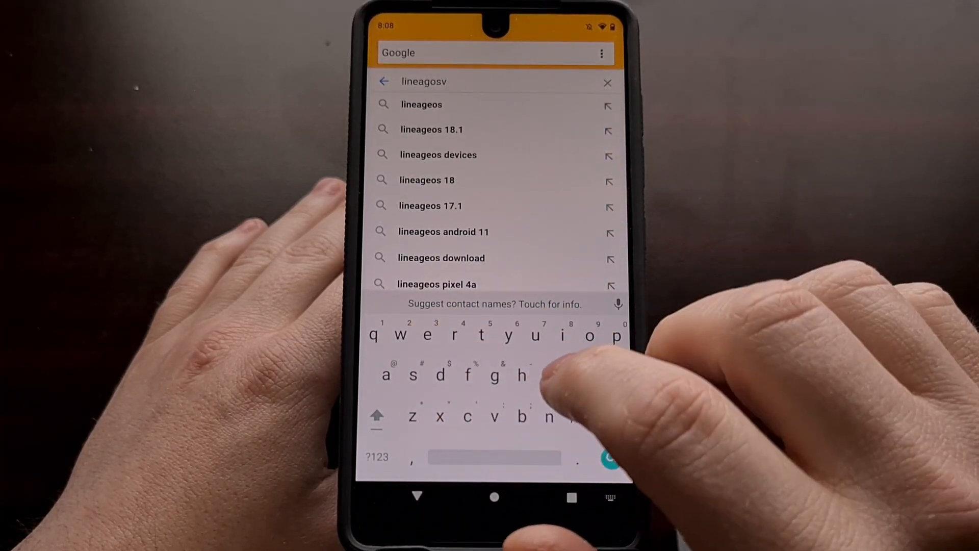
pyautogui.click(441, 258)
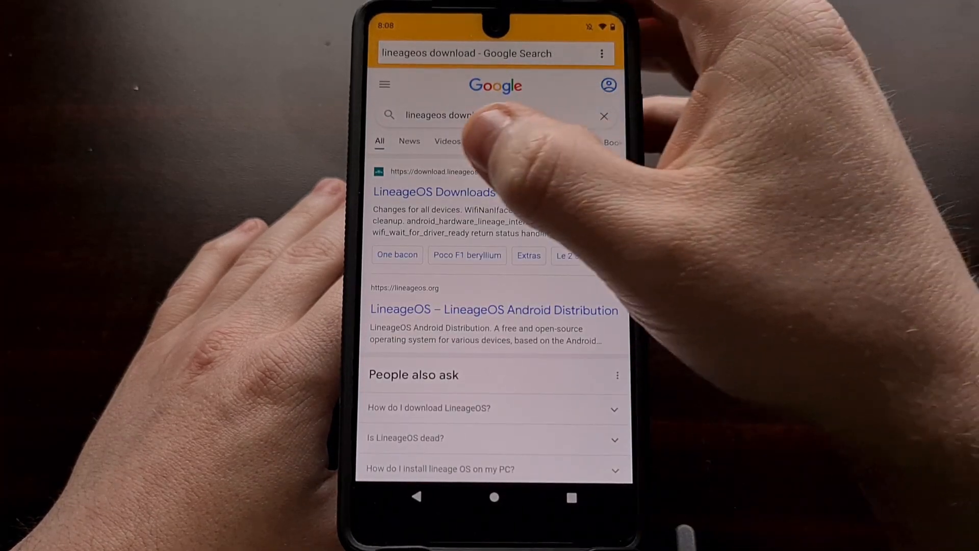
# - Open the LineageOS Downloads result and reach the builds page for mata
pyautogui.click(434, 191)
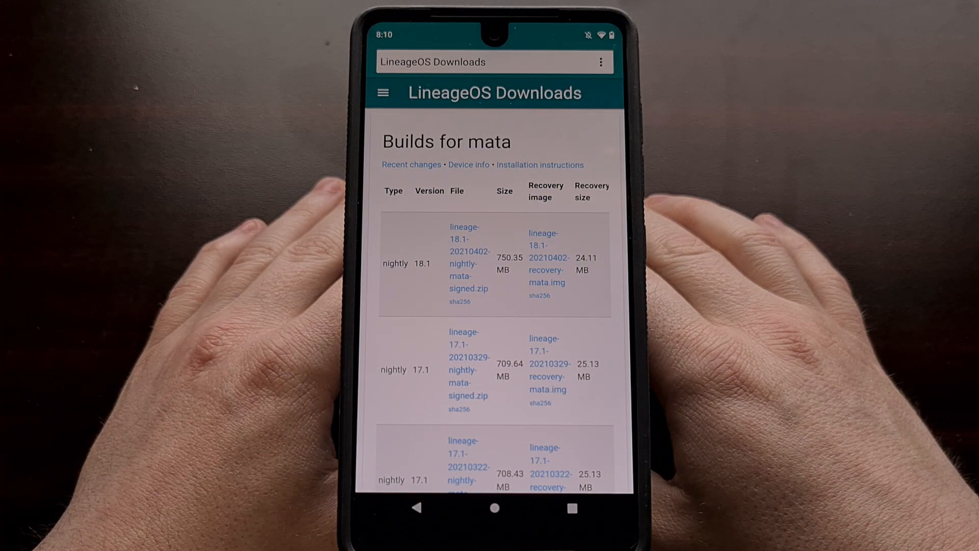
# - Go from the browser into Settings, visit About phone, then open System
pyautogui.click(495, 507)
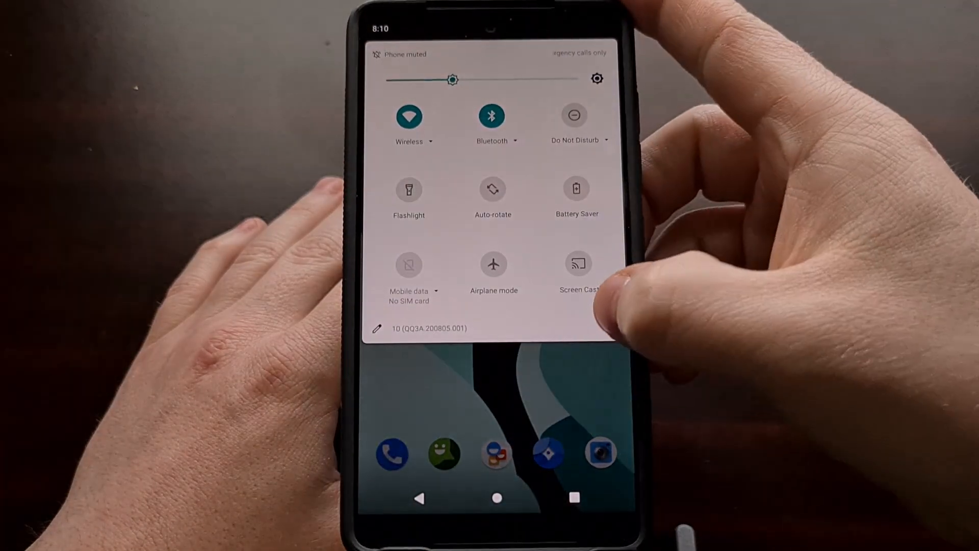
pyautogui.click(596, 79)
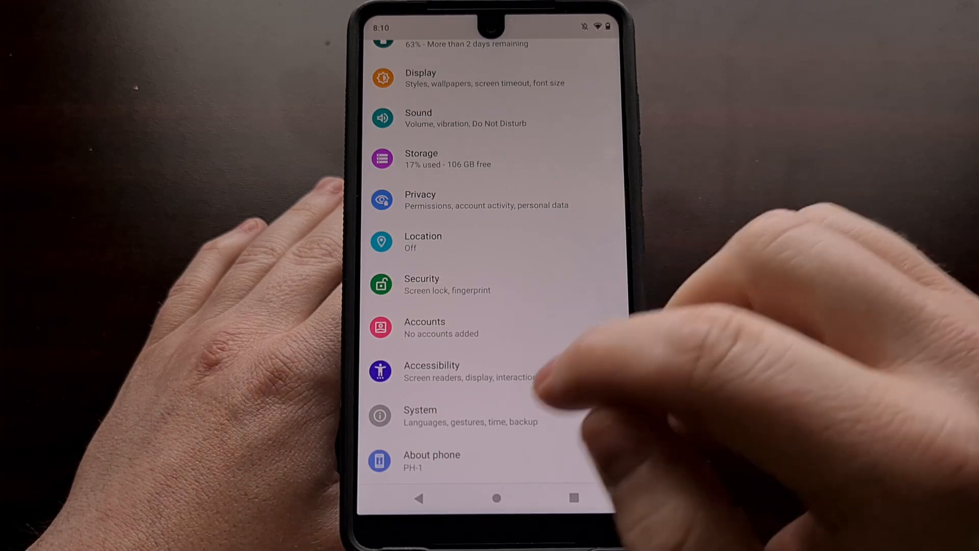
pyautogui.click(432, 459)
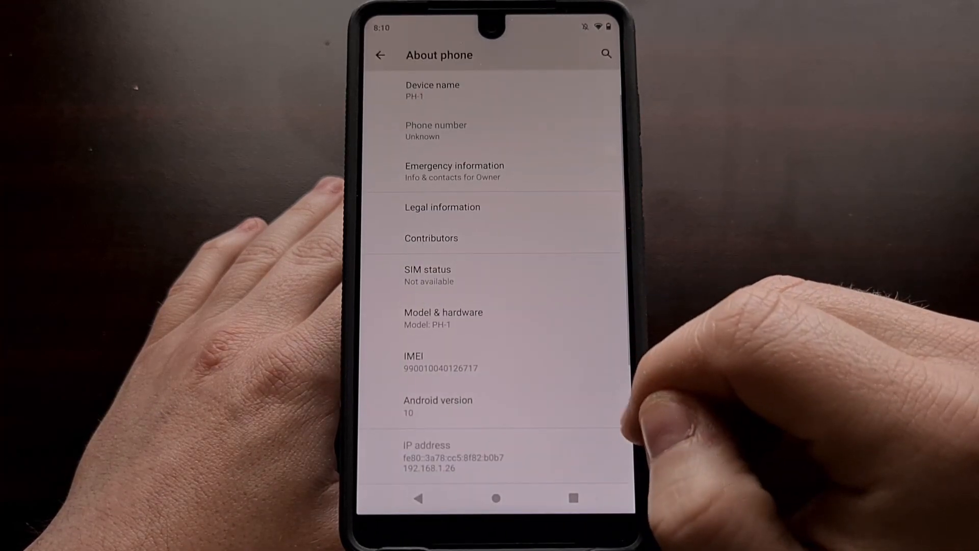
pyautogui.scroll(3)
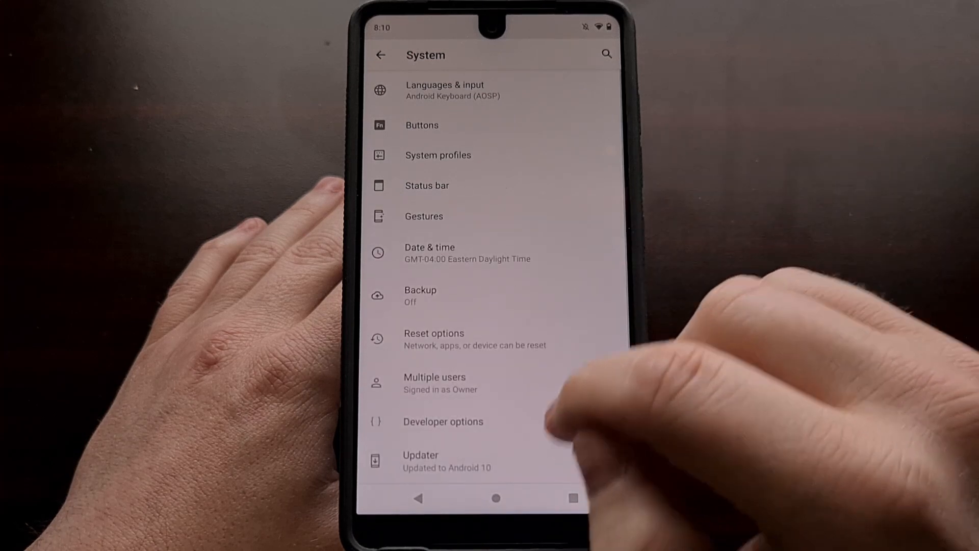
# - Switch on Android debugging under Developer options
pyautogui.click(443, 422)
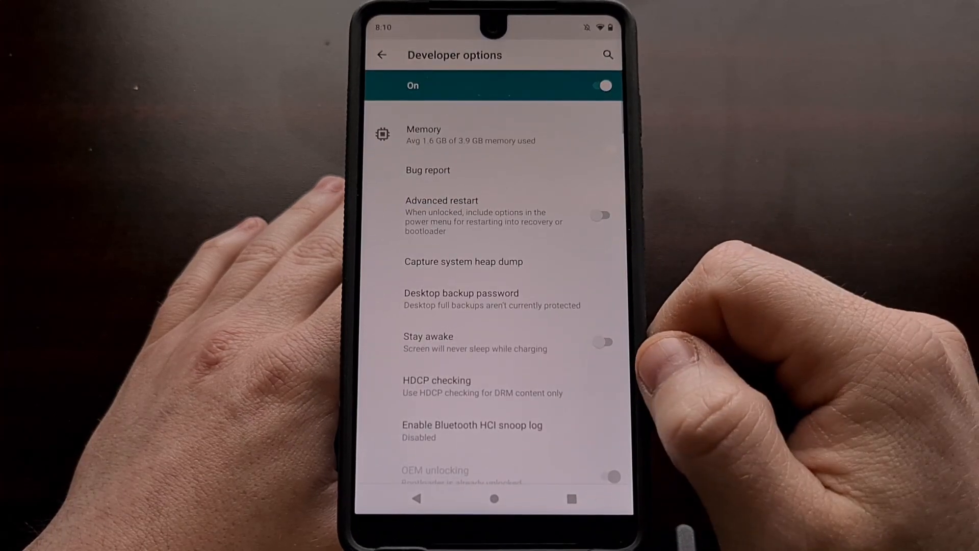
pyautogui.scroll(3)
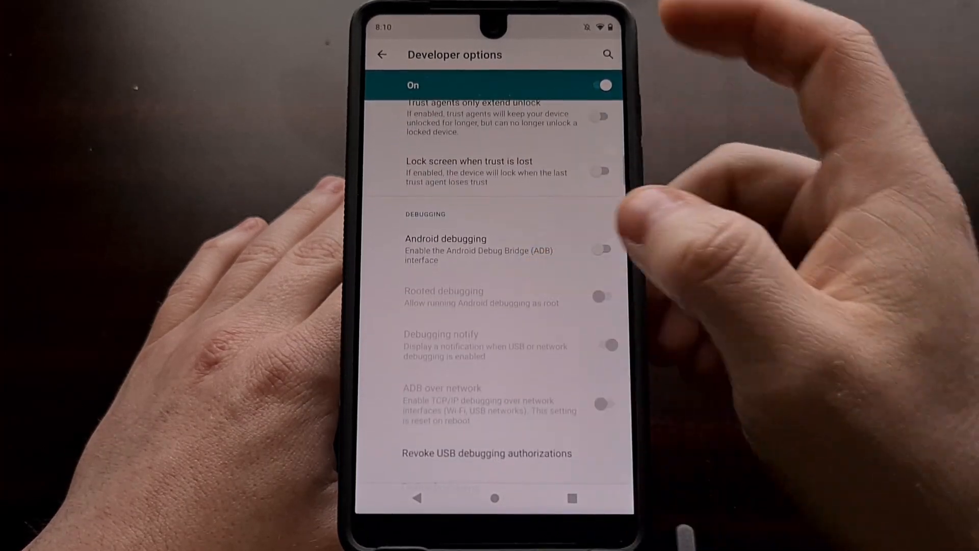
pyautogui.click(602, 248)
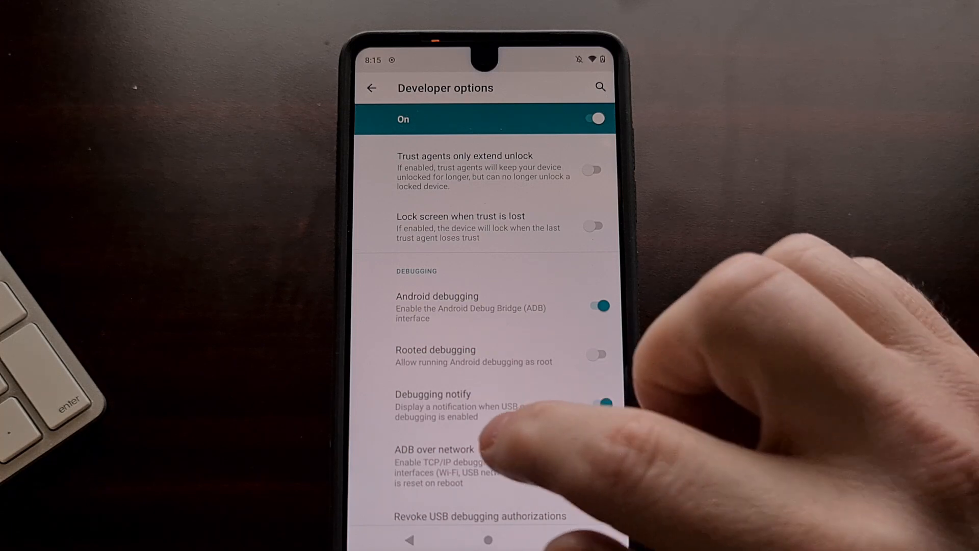
pyautogui.scroll(3)
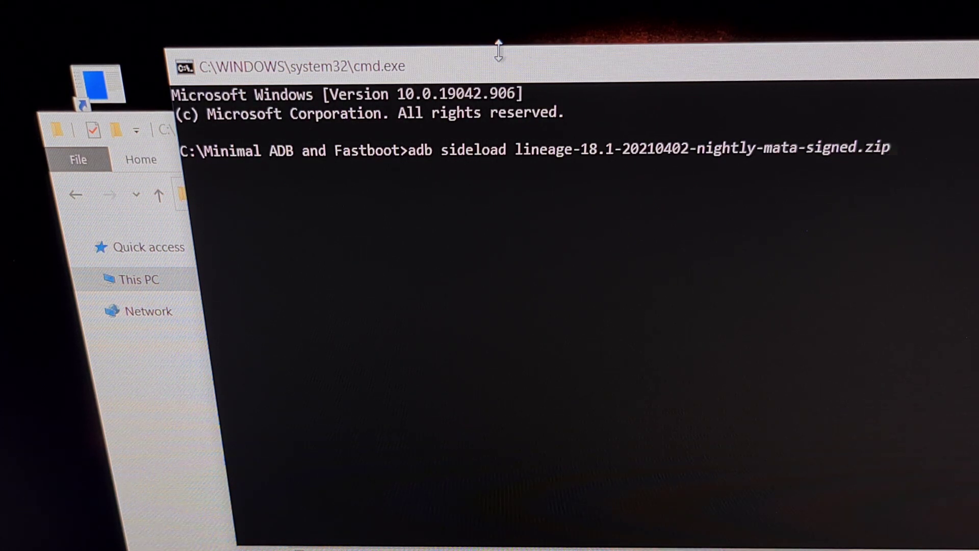
pyautogui.moveTo(287, 32)
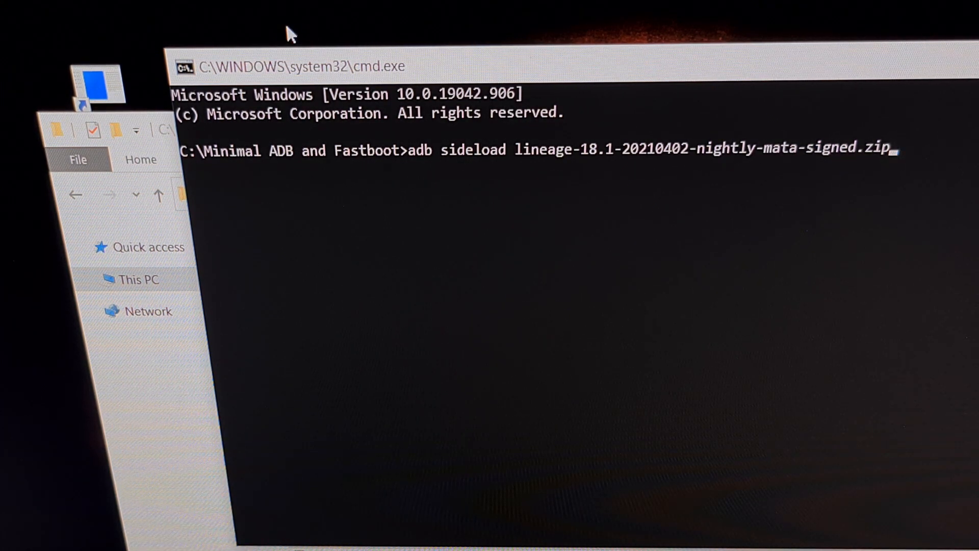
pyautogui.moveTo(209, 106)
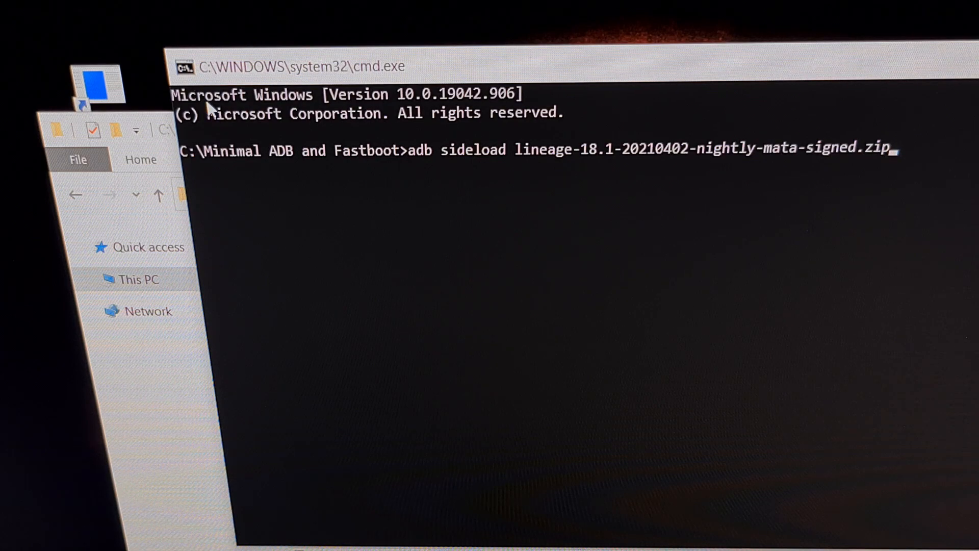
pyautogui.moveTo(181, 134)
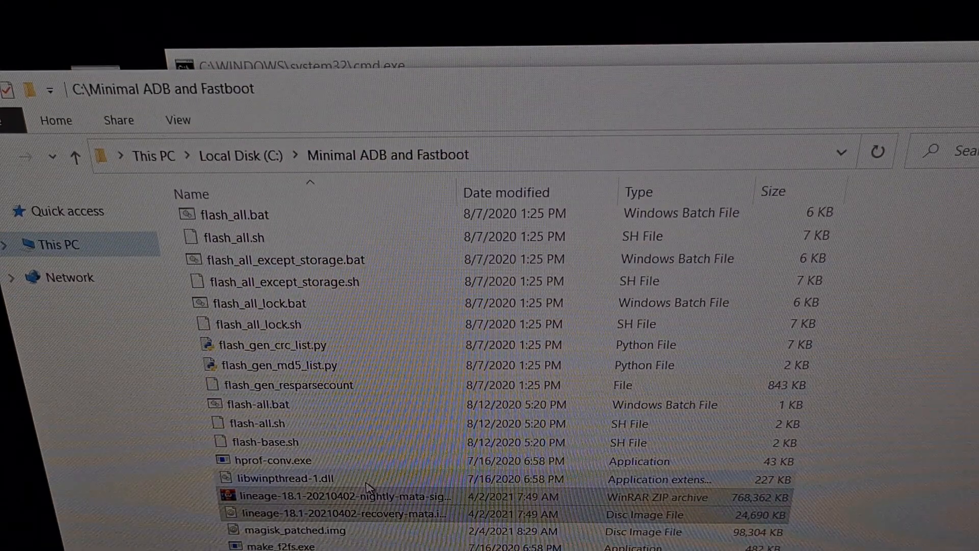
pyautogui.moveTo(368, 496)
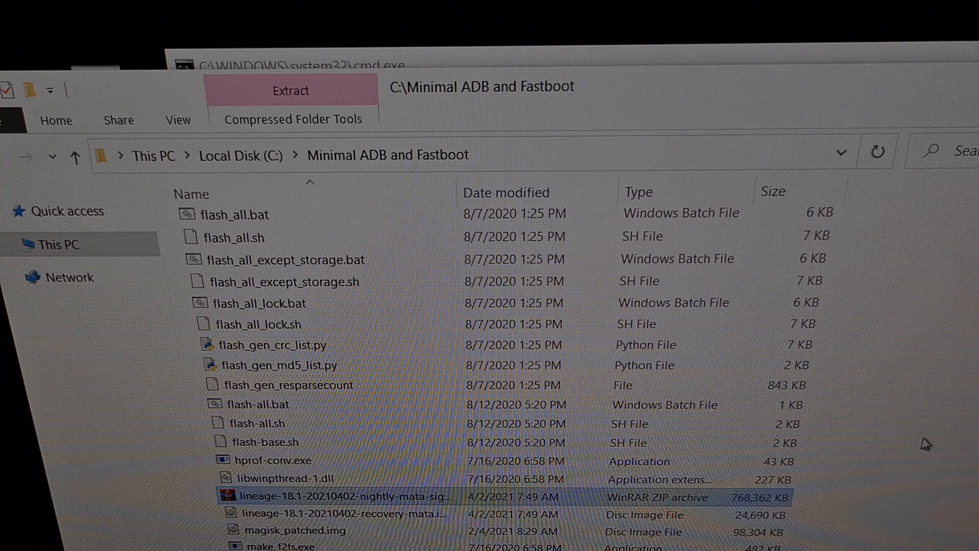
pyautogui.moveTo(461, 460)
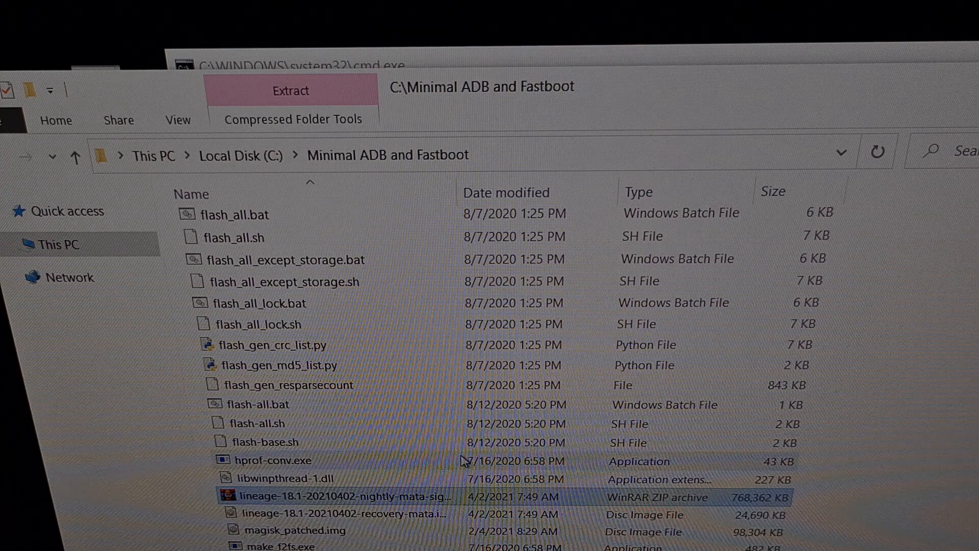
pyautogui.moveTo(436, 496)
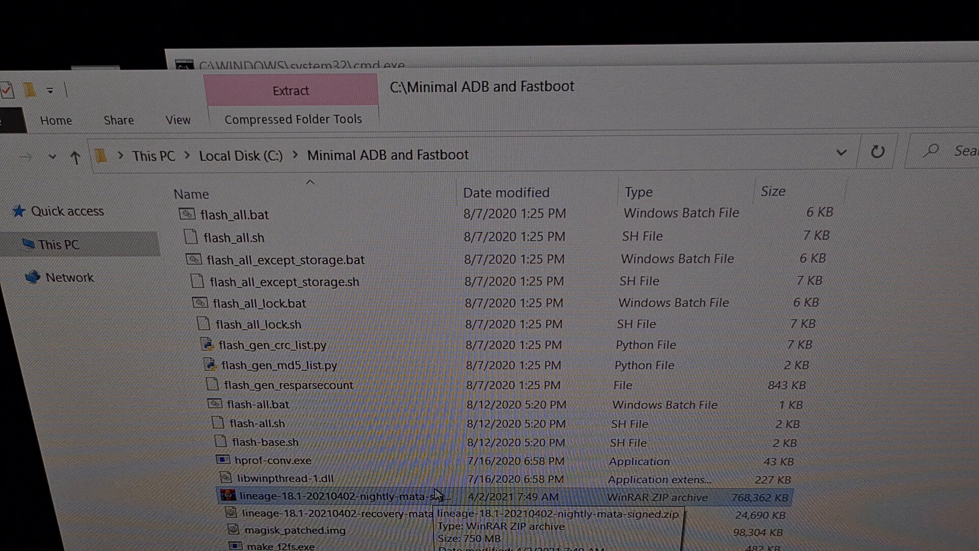
pyautogui.moveTo(867, 409)
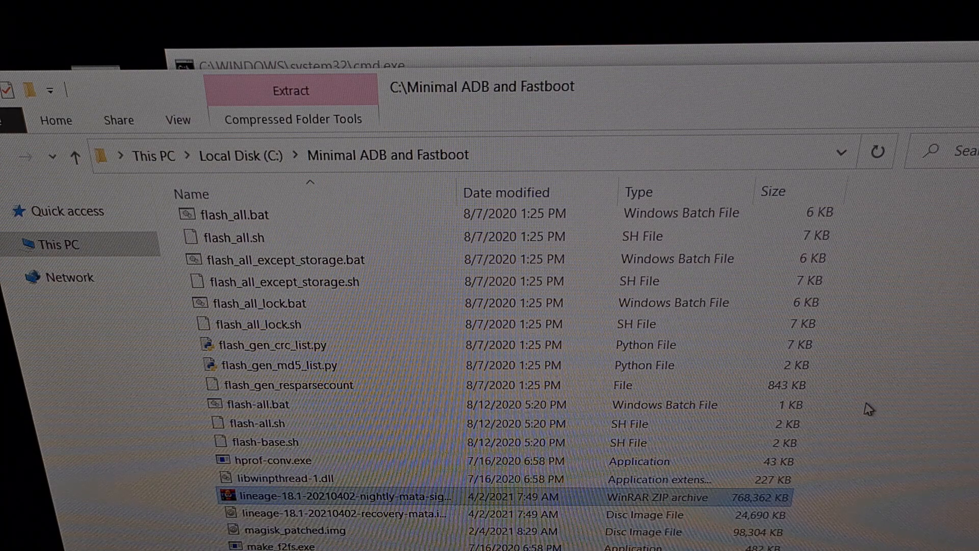
pyautogui.moveTo(700, 45)
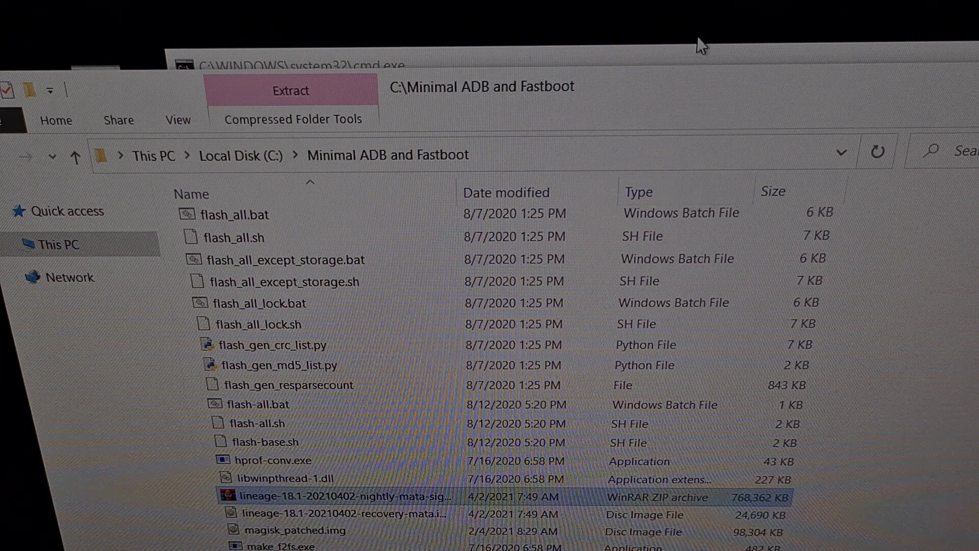
# - Bring the command prompt window back to the front
pyautogui.click(293, 66)
pyautogui.write('adb sideload lineage-18.1-20210402-nightly-mata-signed.zip')
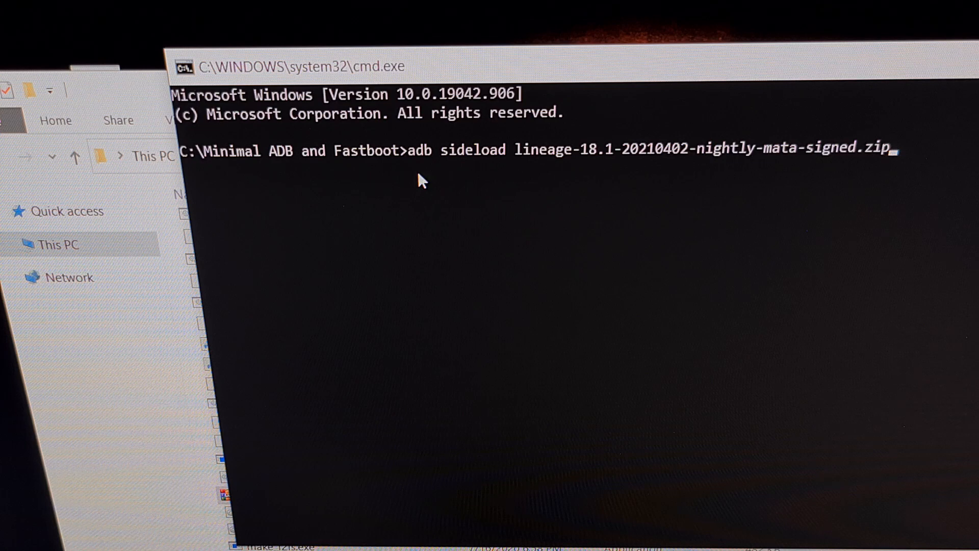
pyautogui.moveTo(451, 181)
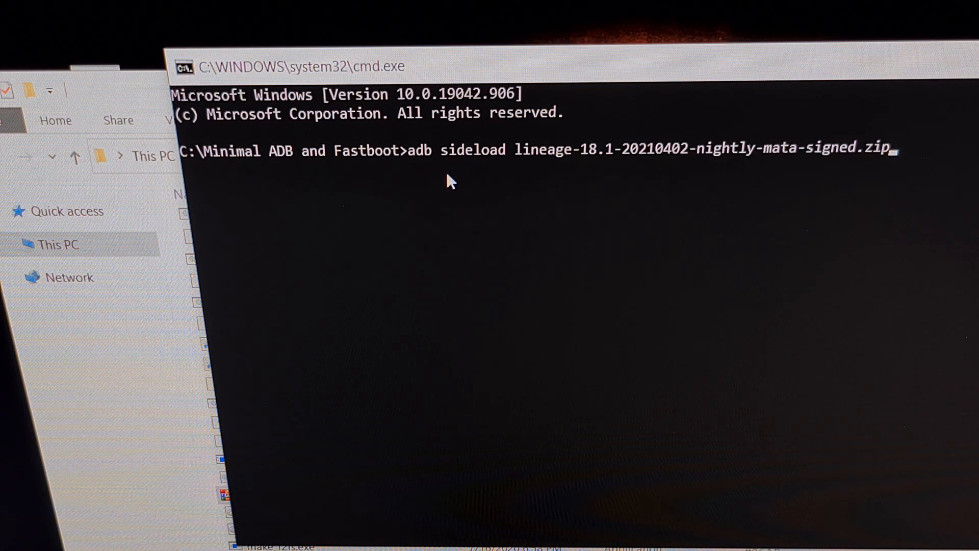
pyautogui.moveTo(502, 172)
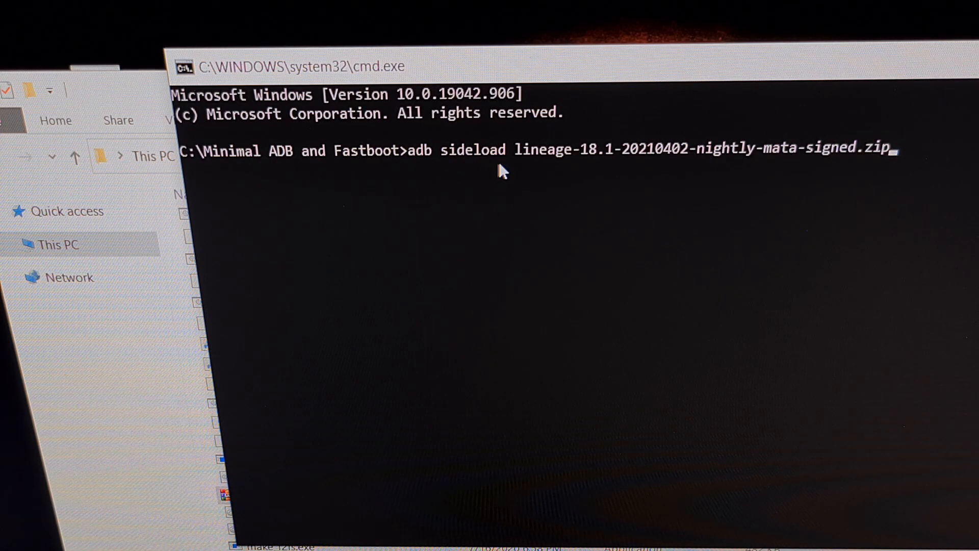
pyautogui.moveTo(779, 158)
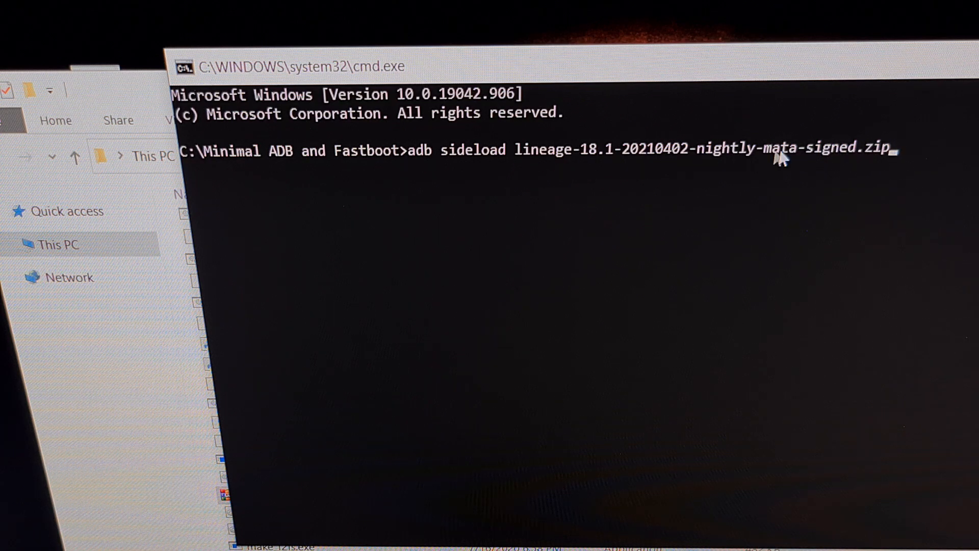
pyautogui.moveTo(567, 162)
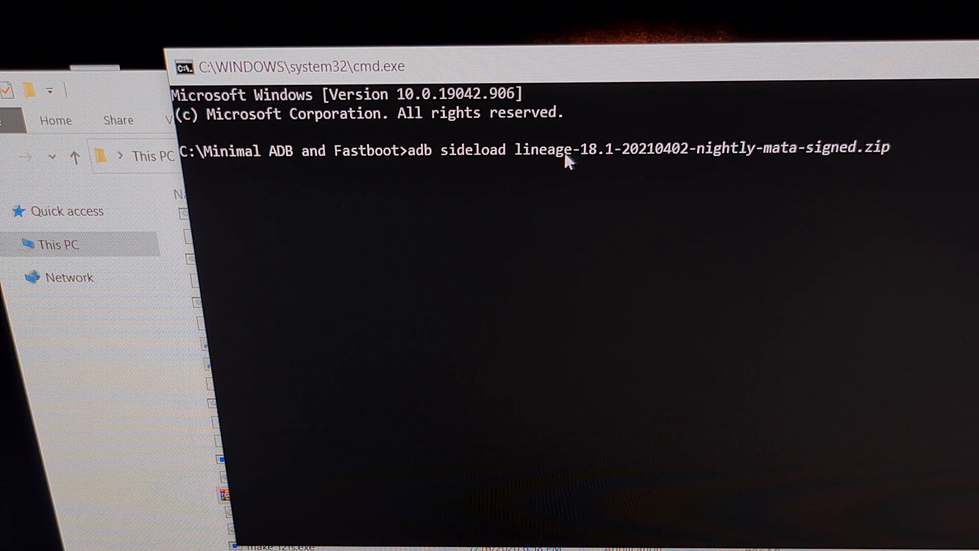
pyautogui.moveTo(563, 161)
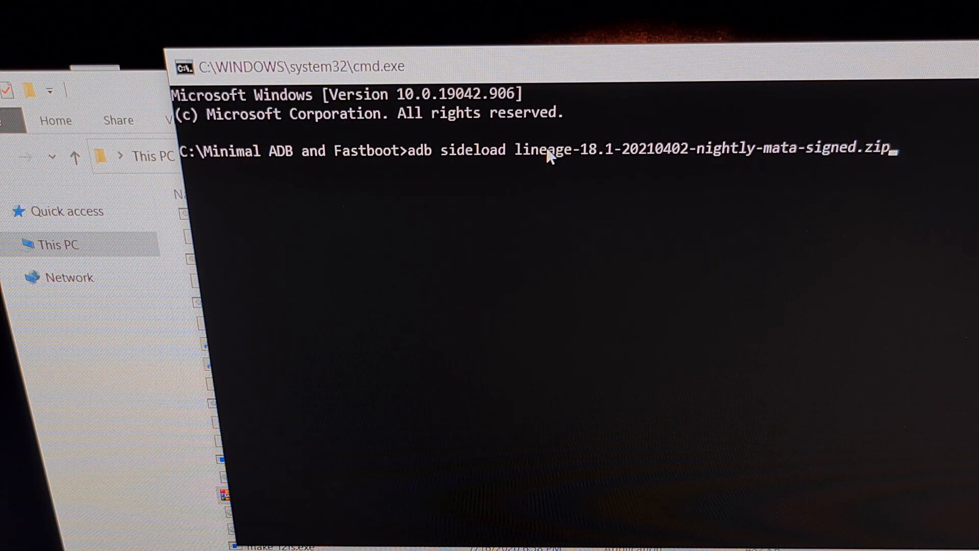
pyautogui.moveTo(486, 178)
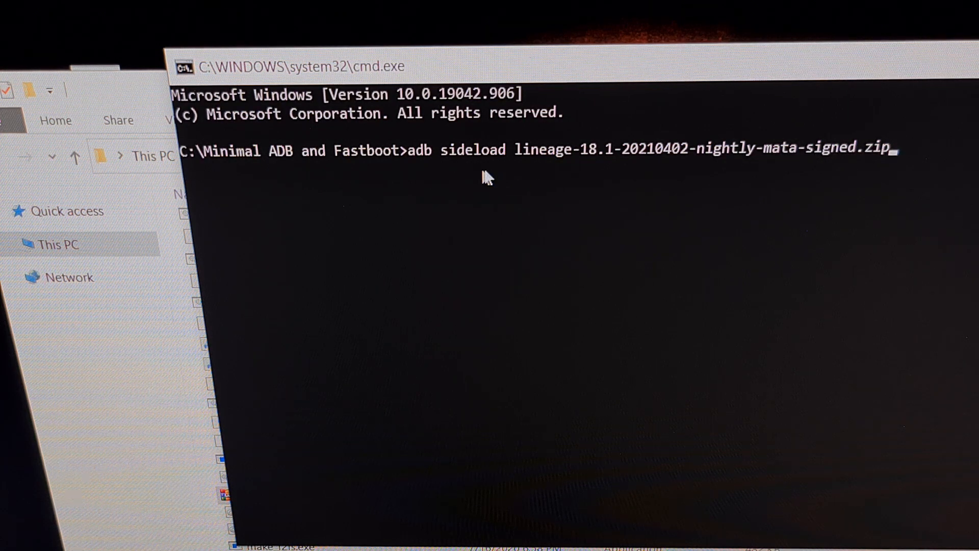
pyautogui.moveTo(760, 188)
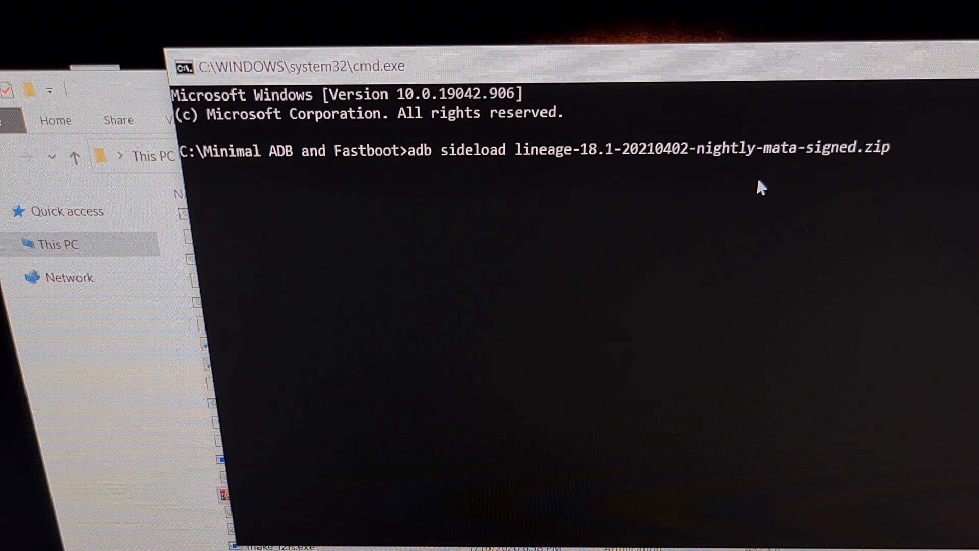
pyautogui.moveTo(632, 175)
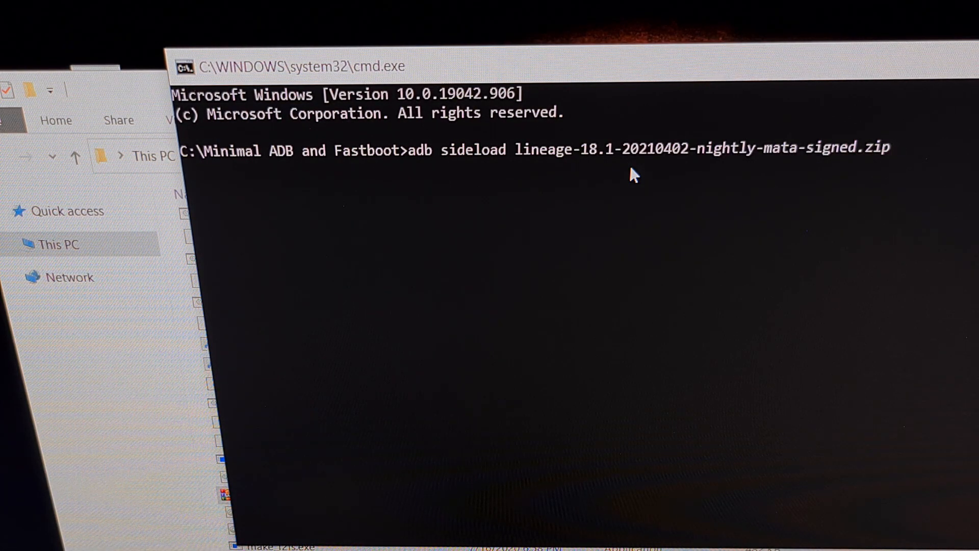
# - Run 'adb sideload lineage-18.1-20210402-nightly-mata-signed.zip'
pyautogui.press('Return')
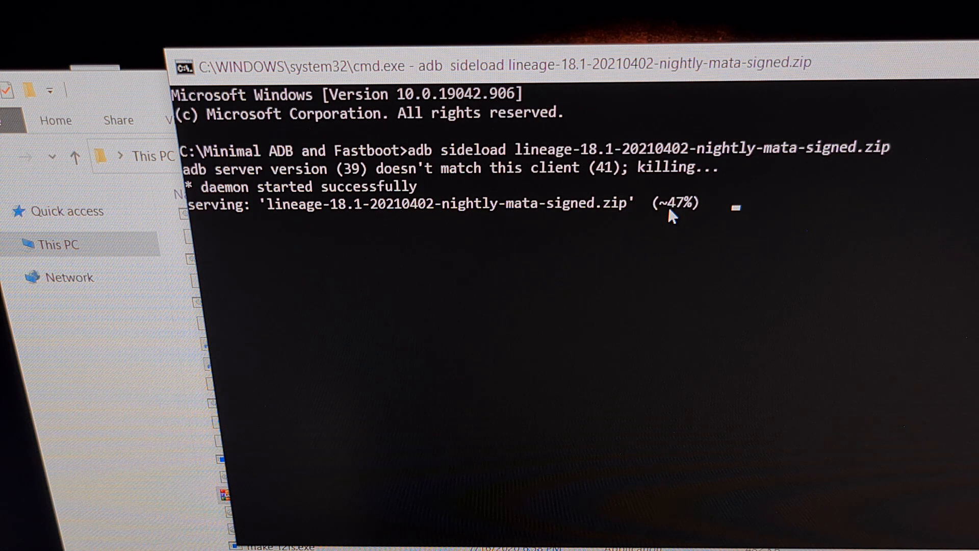
pyautogui.moveTo(674, 228)
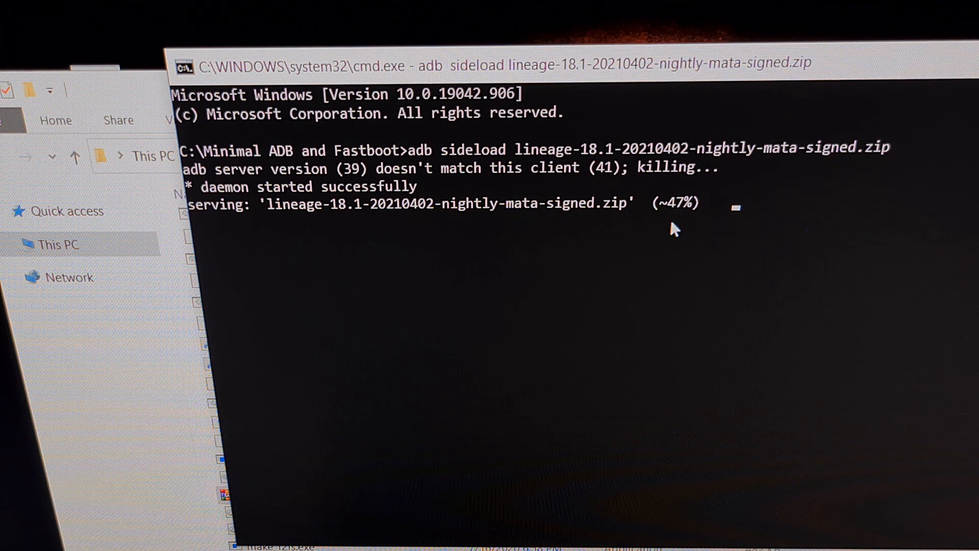
pyautogui.moveTo(661, 225)
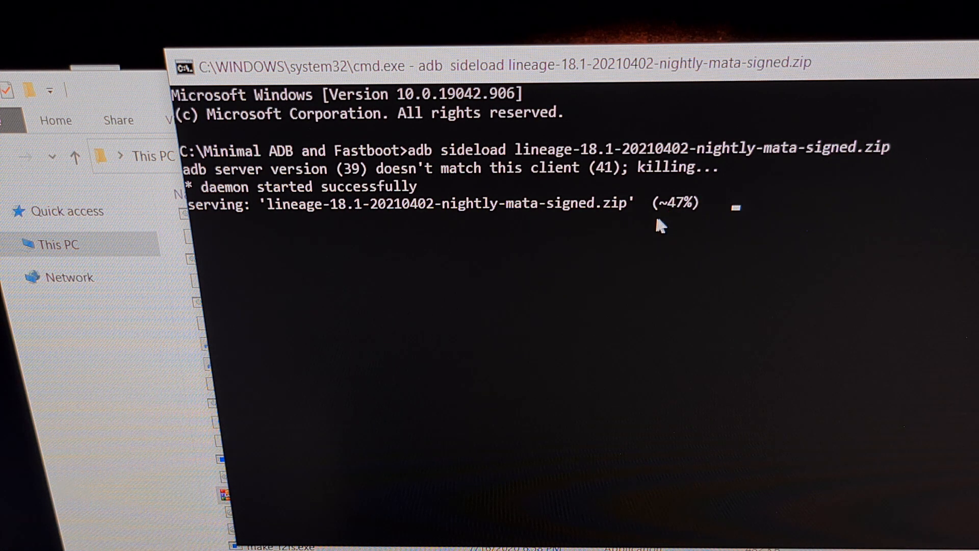
pyautogui.moveTo(618, 222)
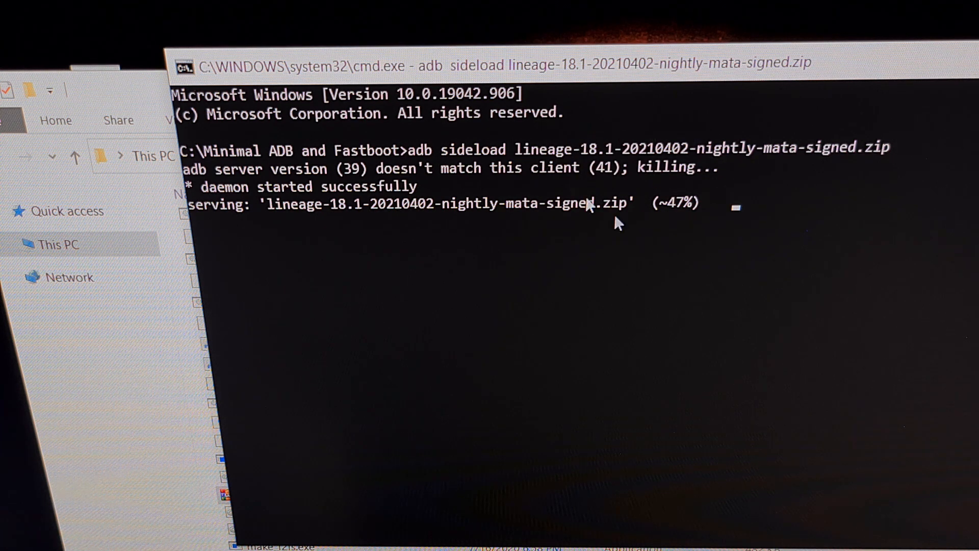
pyautogui.moveTo(704, 223)
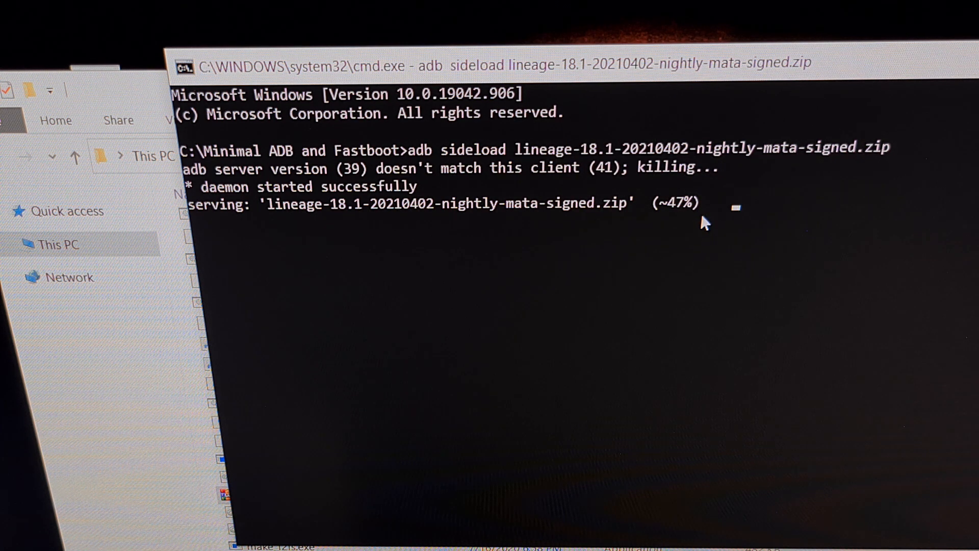
pyautogui.moveTo(687, 212)
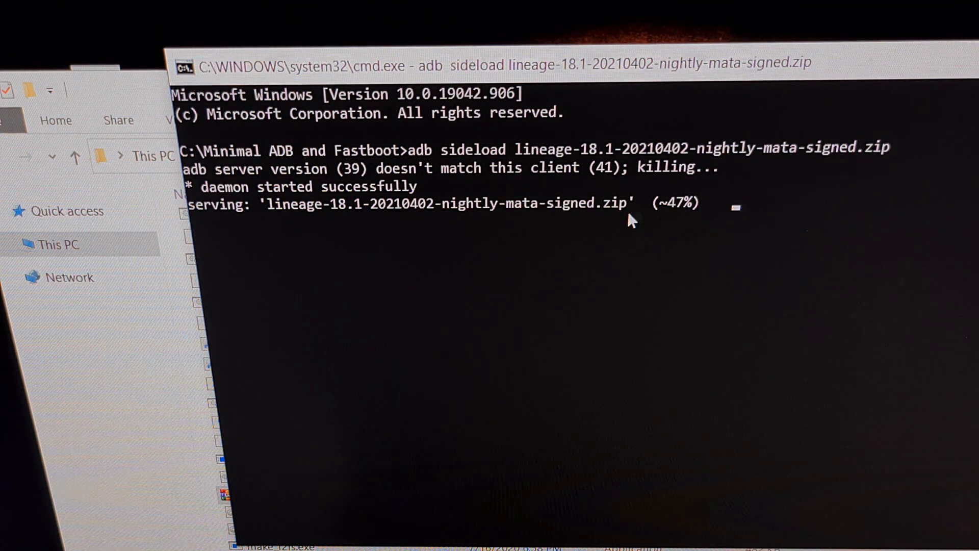
pyautogui.moveTo(680, 262)
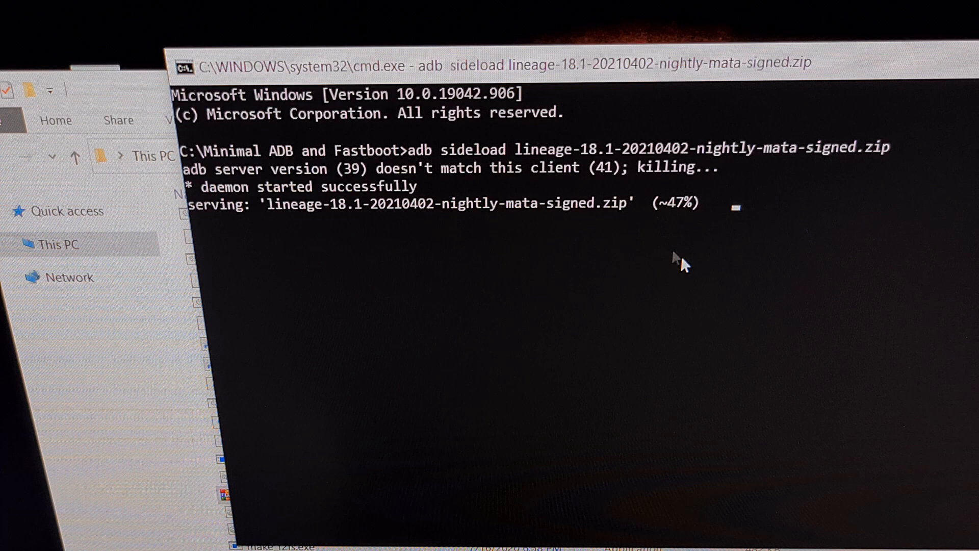
pyautogui.moveTo(708, 269)
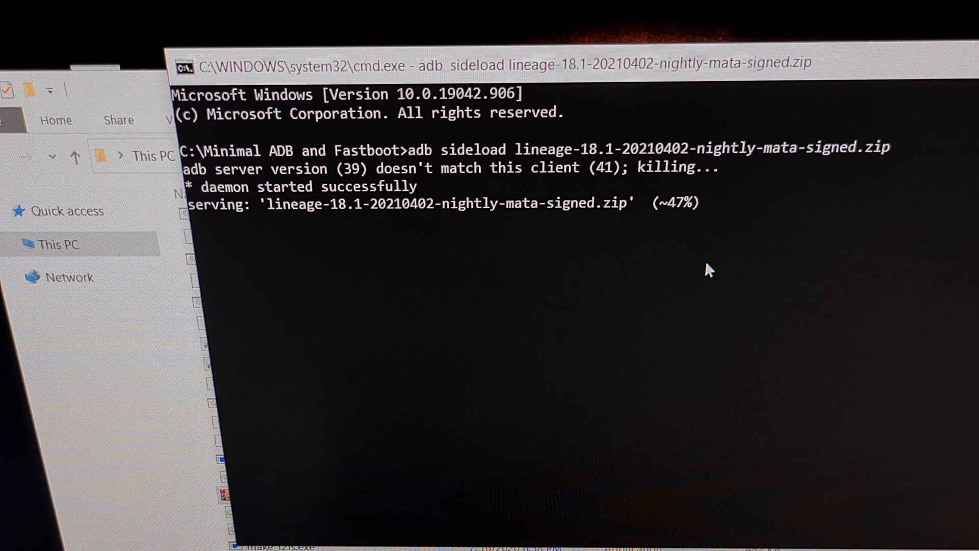